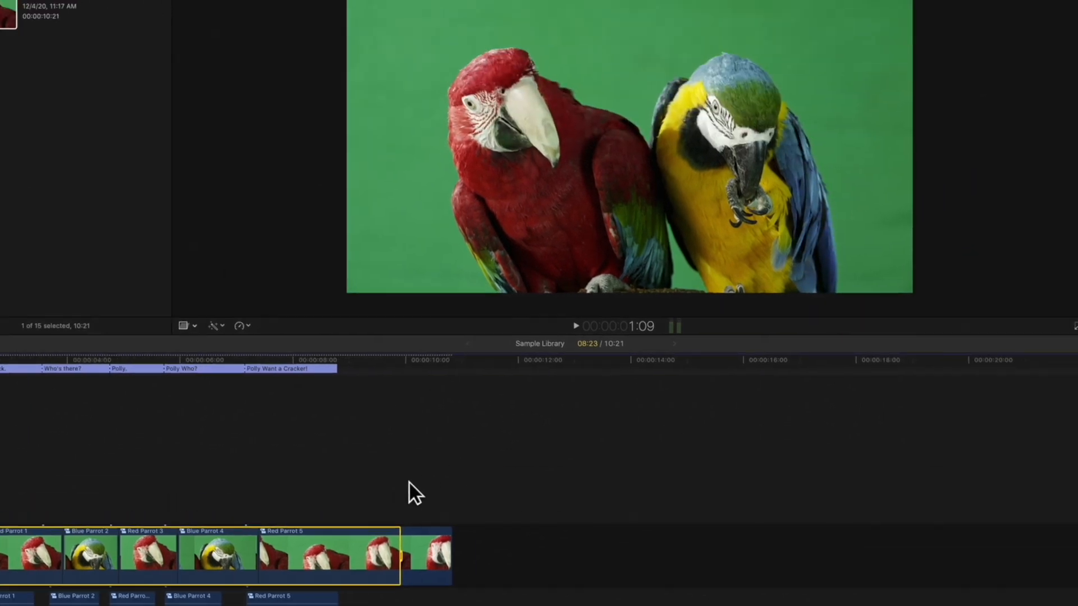
Choose Apple Devices 1080p from the toolbar's Share destinations
click(716, 126)
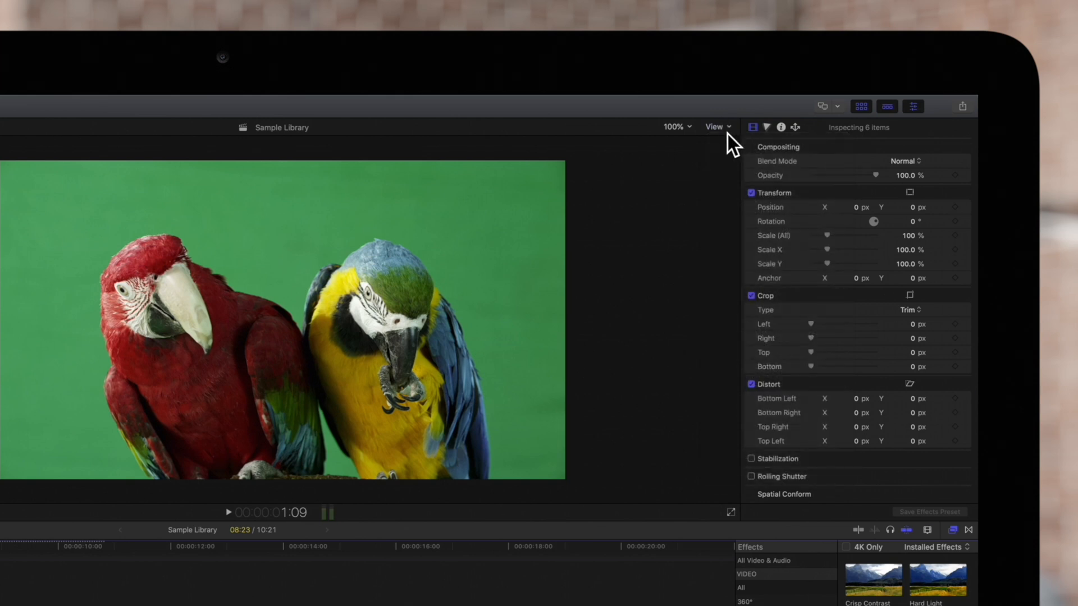
mouse_move(962, 115)
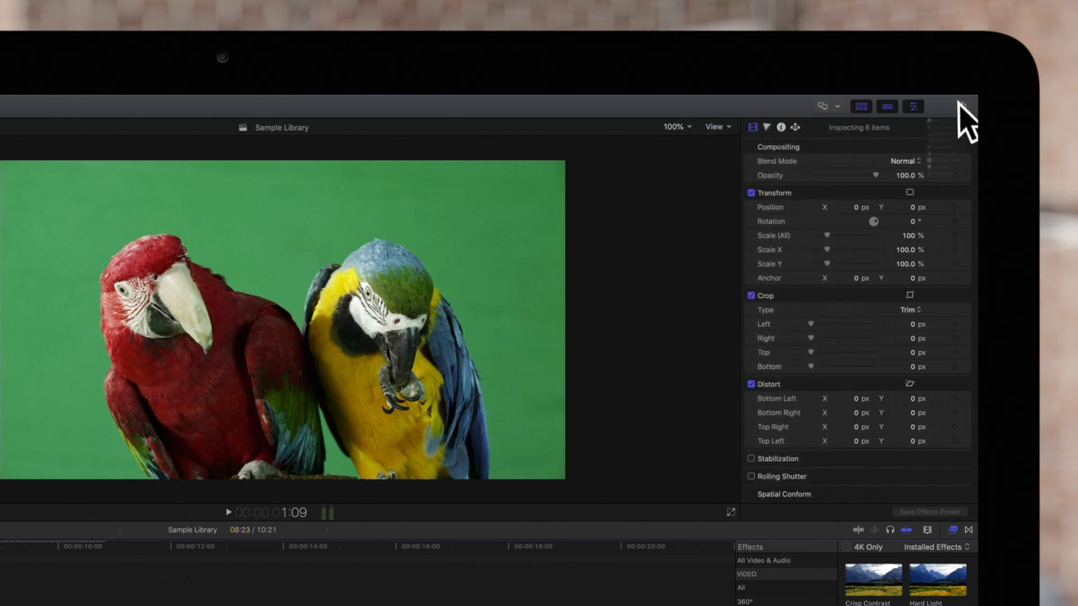
click(962, 106)
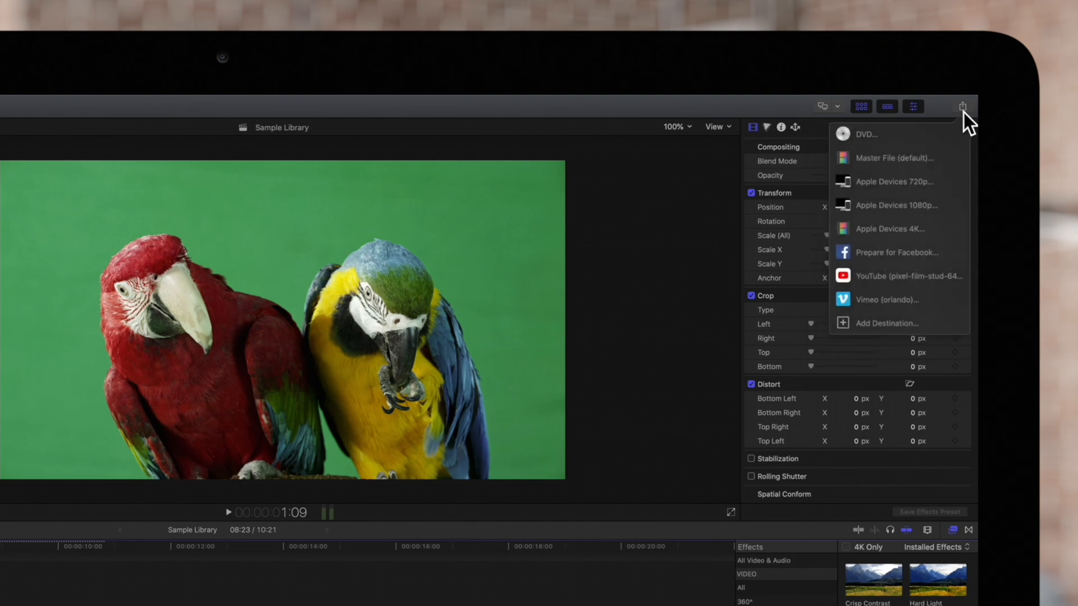
mouse_move(899, 228)
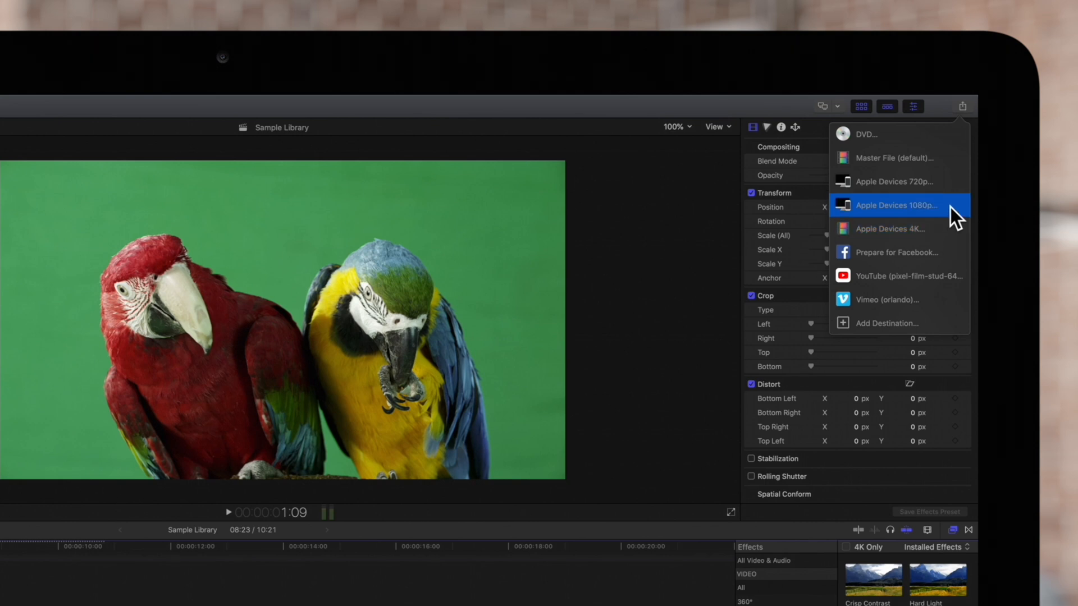
click(895, 204)
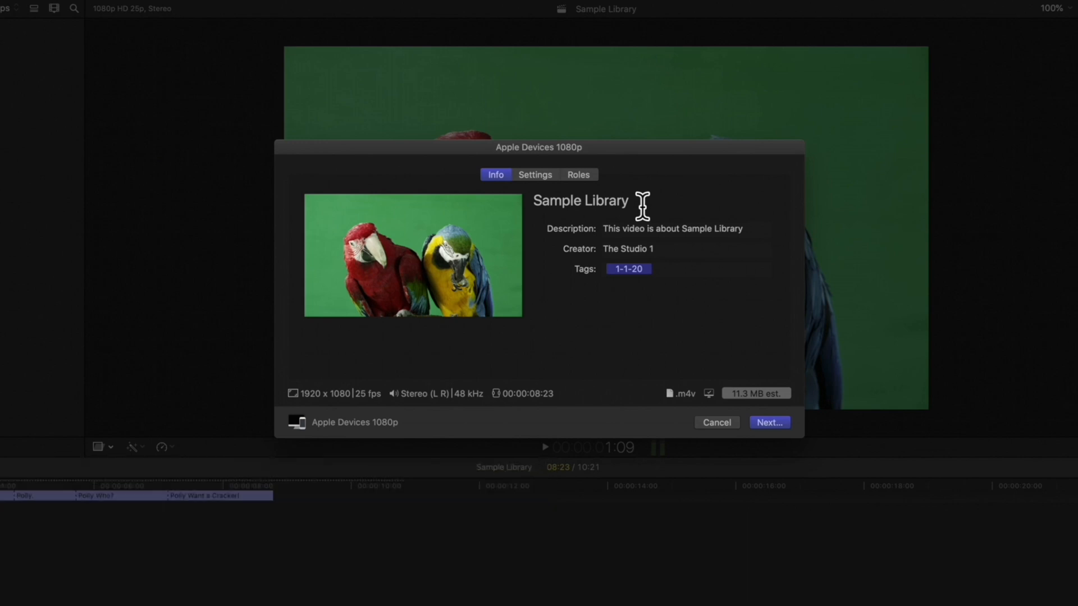
Title the export 'Parrots Chatting' in the Info fields, then move on to Settings
text(P)
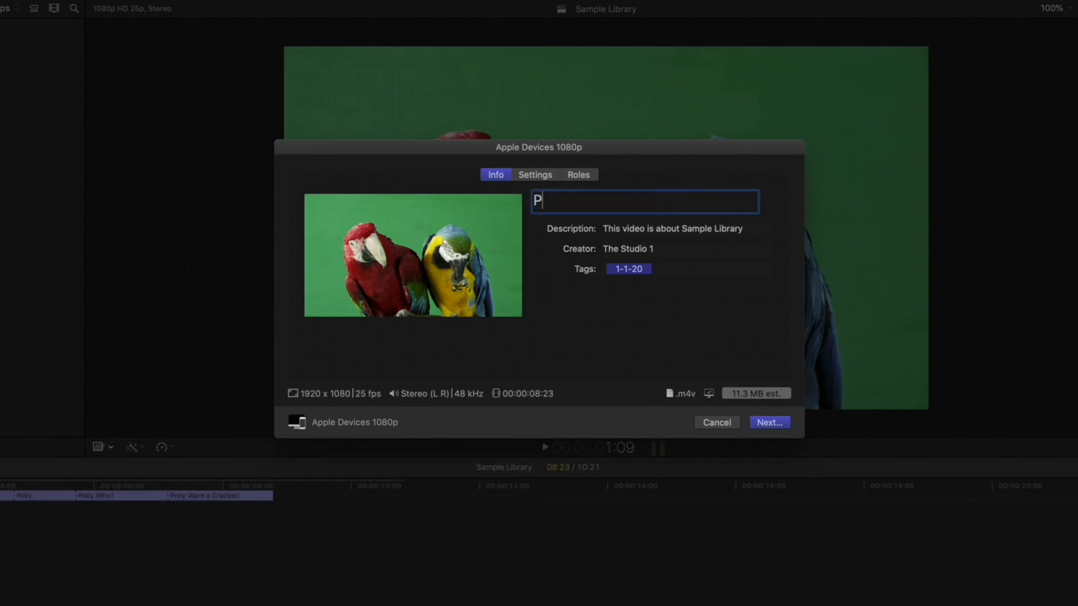
text(arrots Chatting)
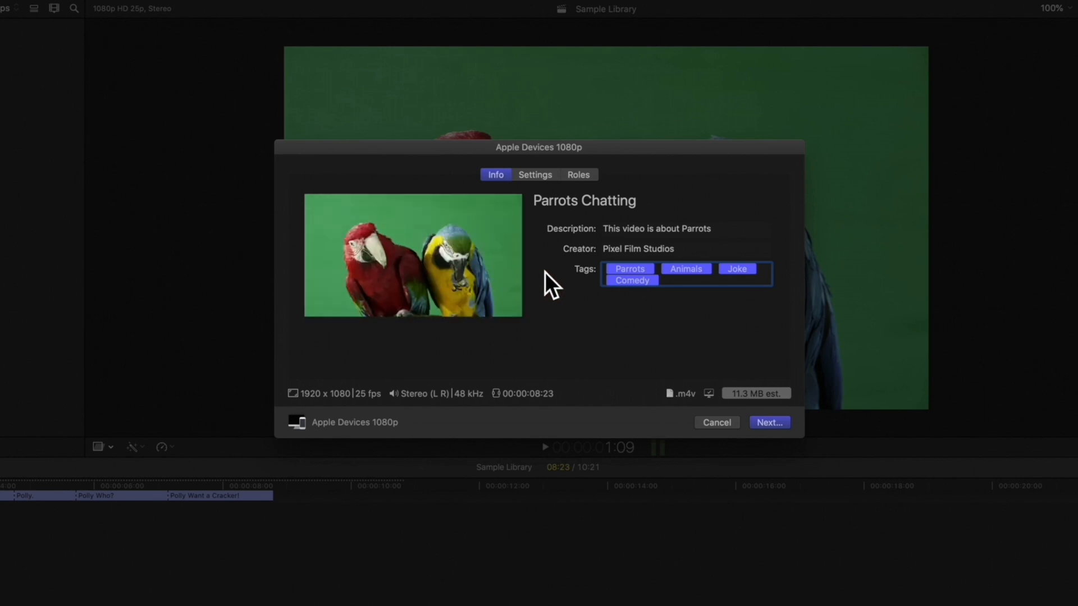
click(534, 175)
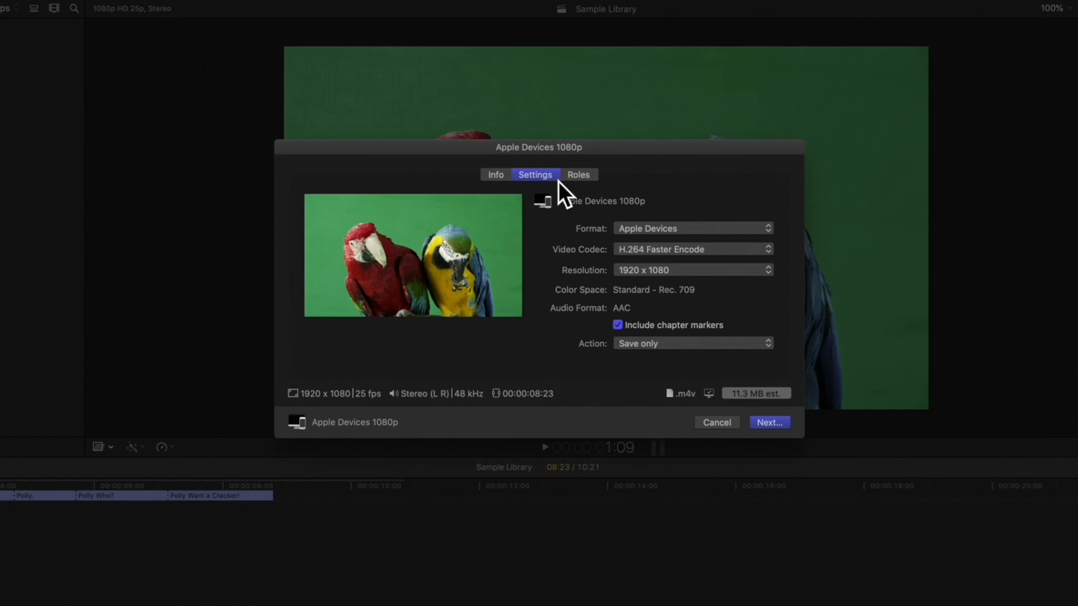
mouse_move(730, 194)
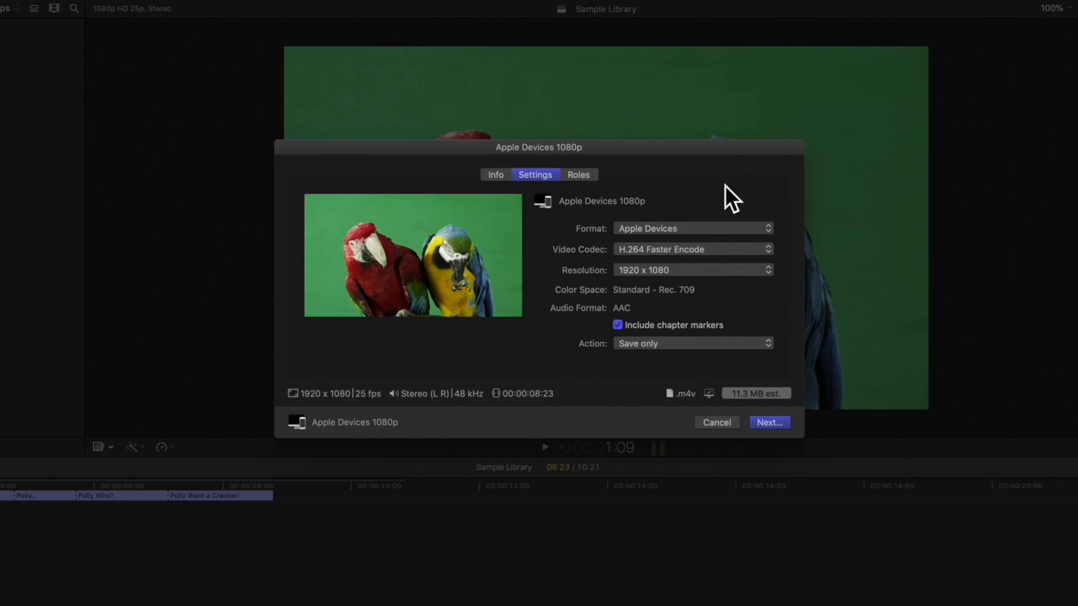
Keep Apple Devices format at 1920 x 1080 and switch the video codec to H.264 Better Quality
click(693, 228)
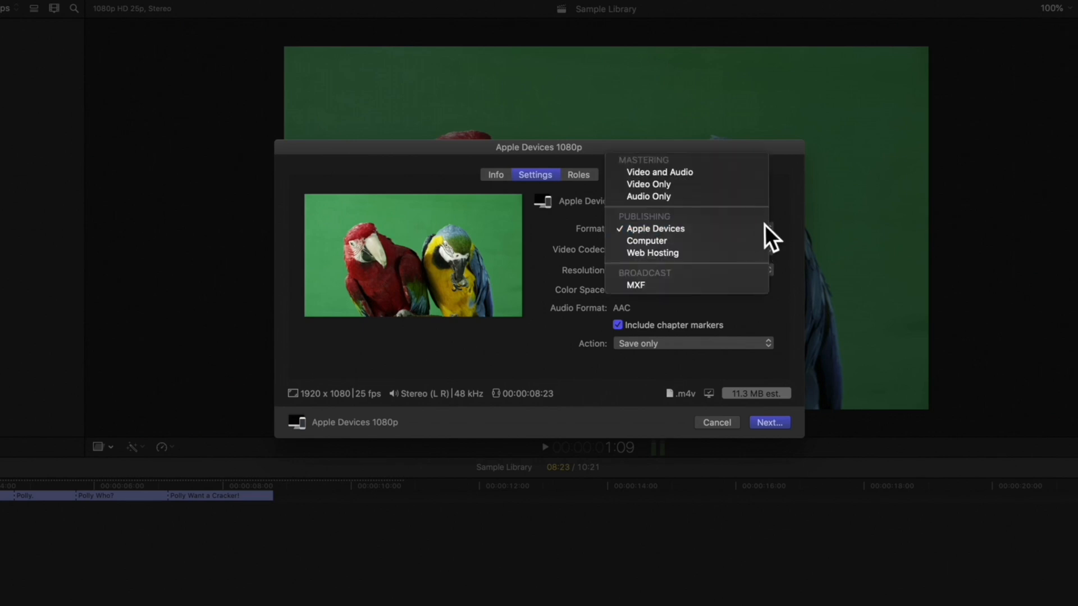
mouse_move(800, 216)
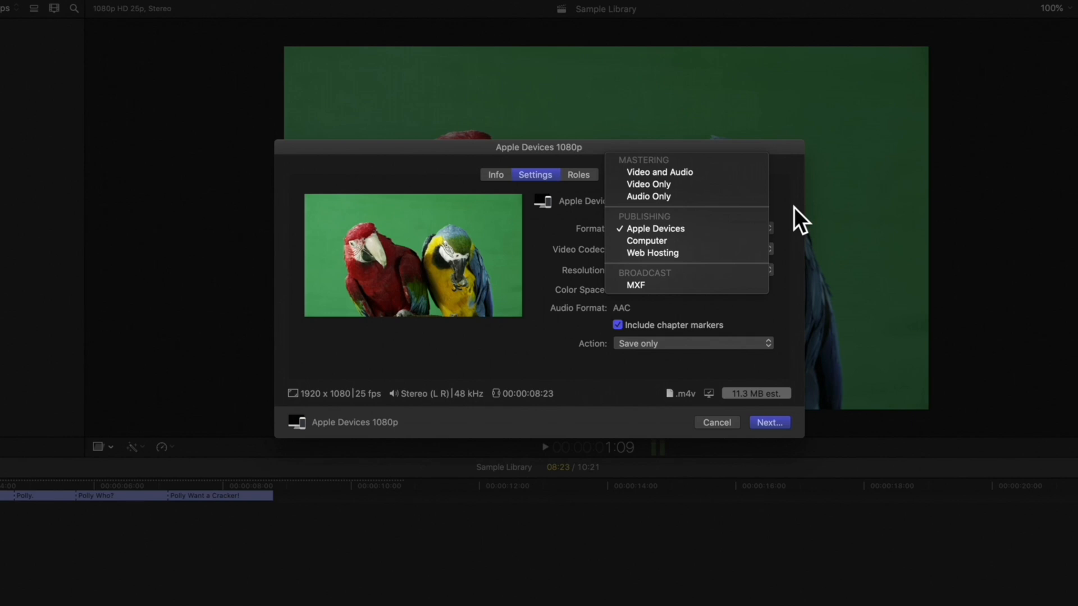
click(655, 228)
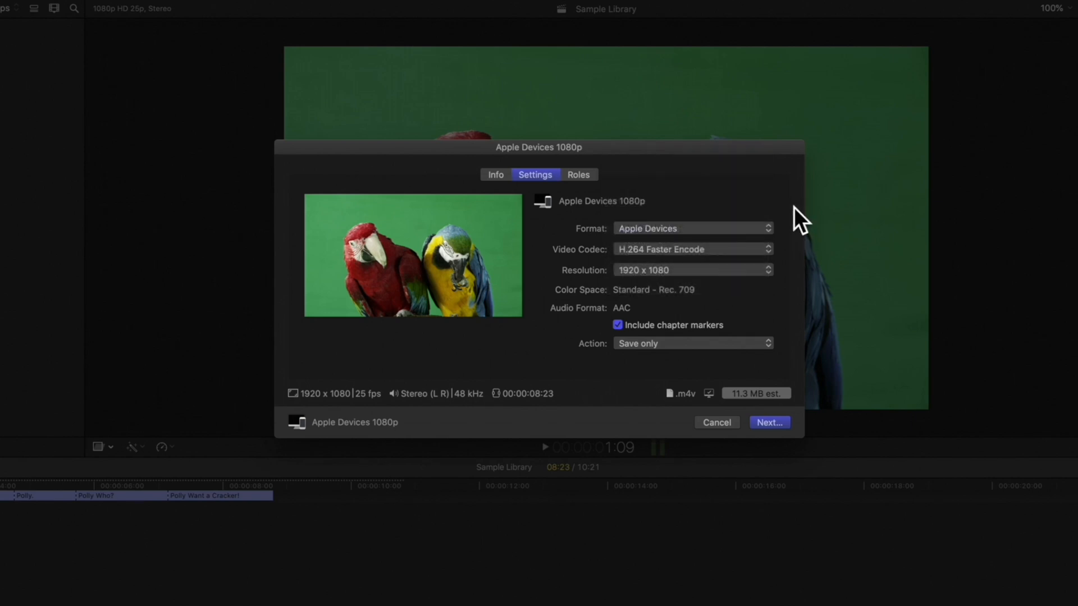
click(690, 249)
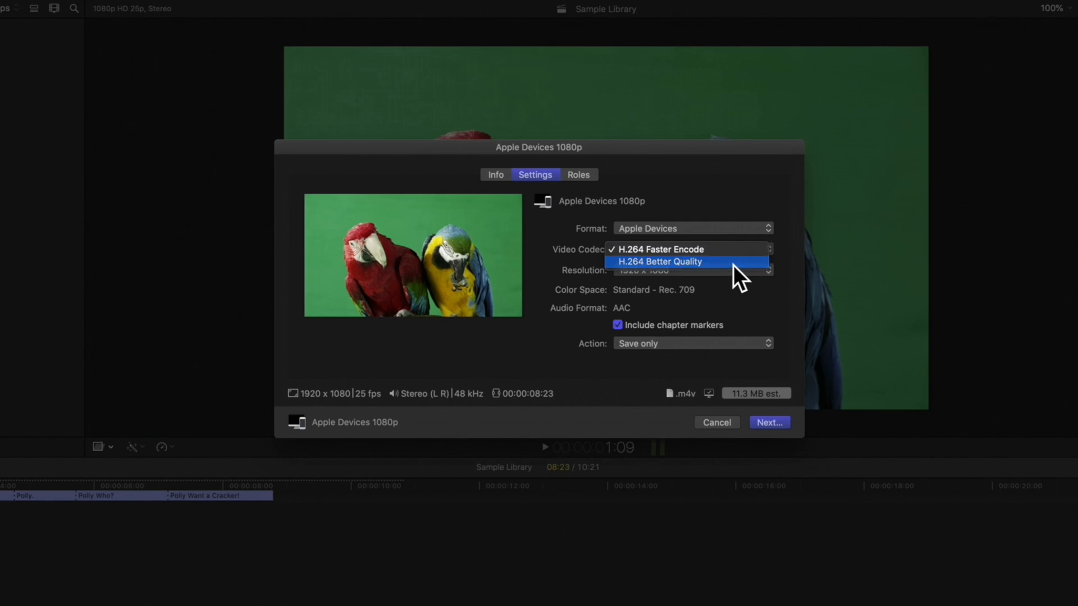
click(660, 262)
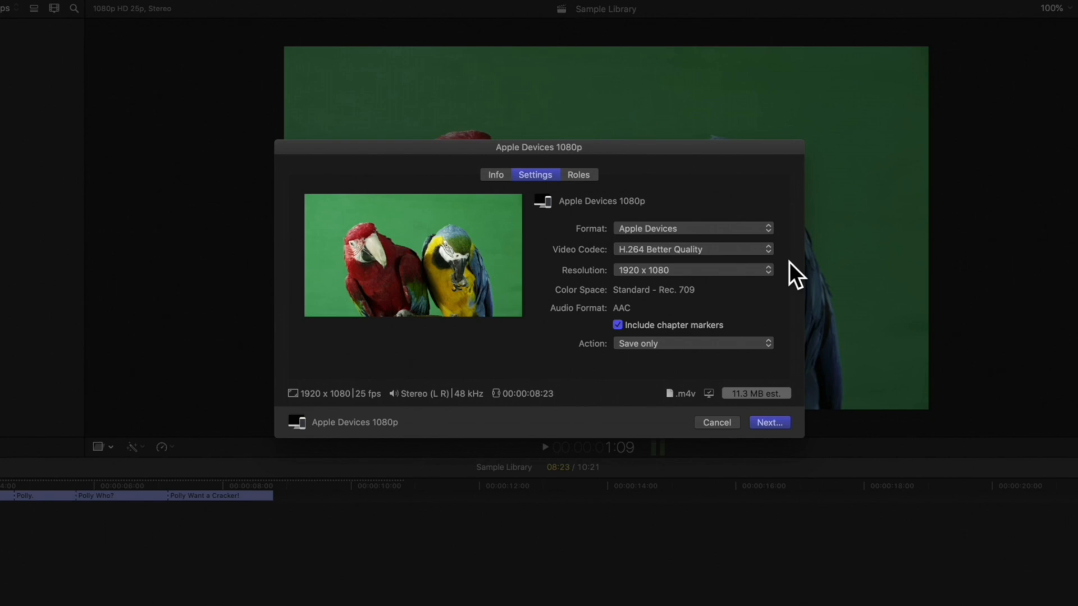
click(692, 269)
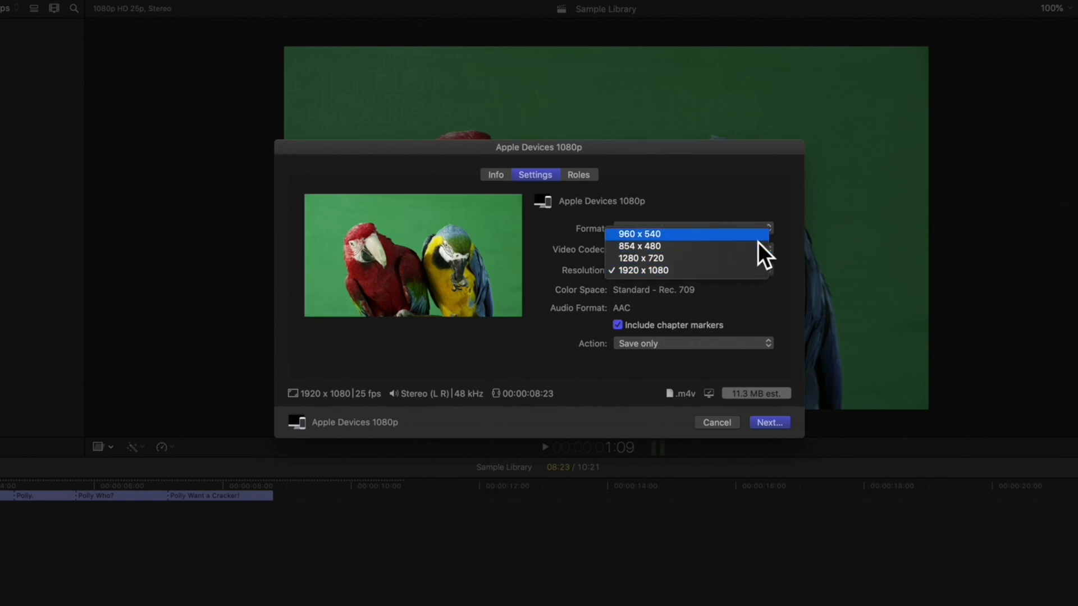
click(641, 270)
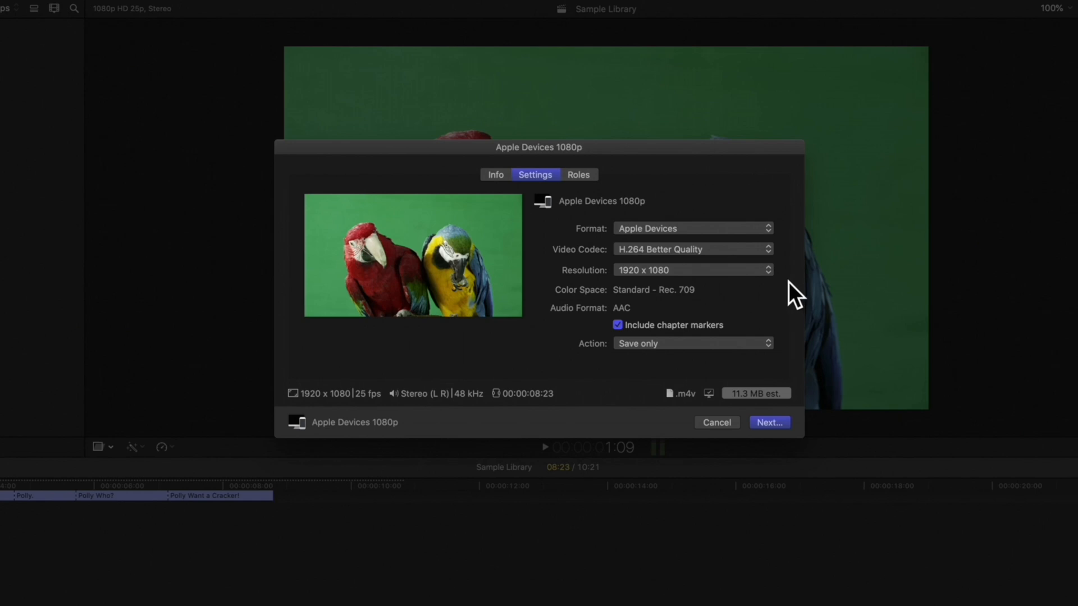
mouse_move(699, 346)
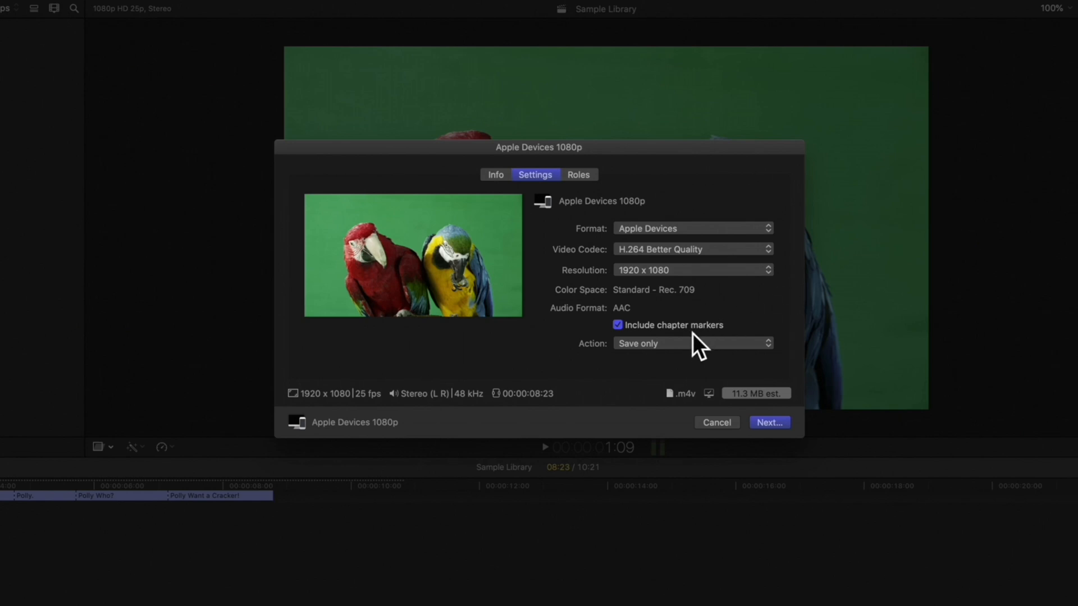
click(617, 325)
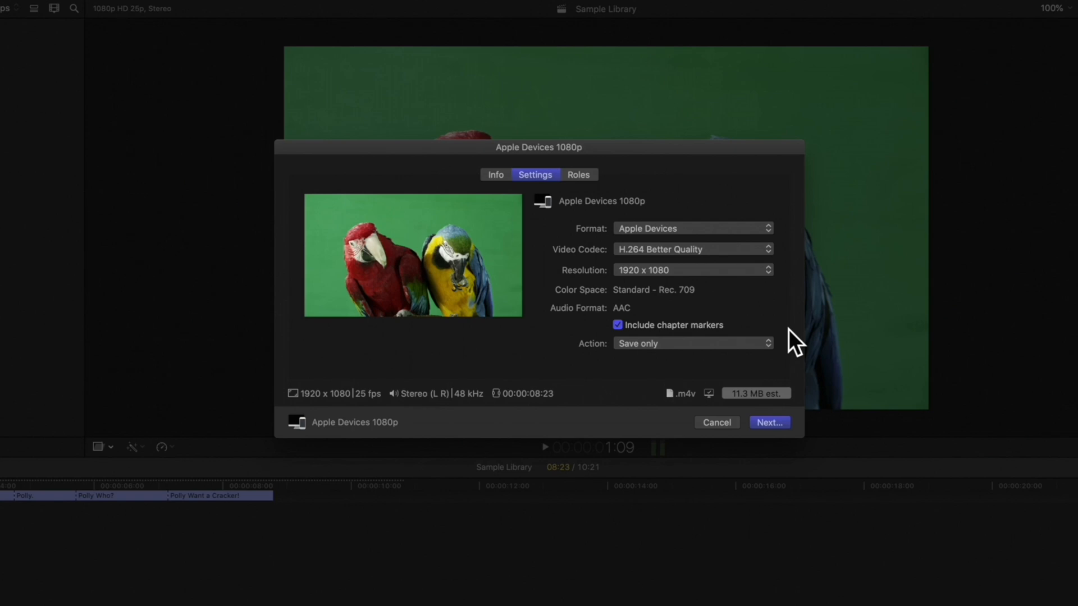
Set the after-export Action to Add to TV > Home Videos
click(692, 343)
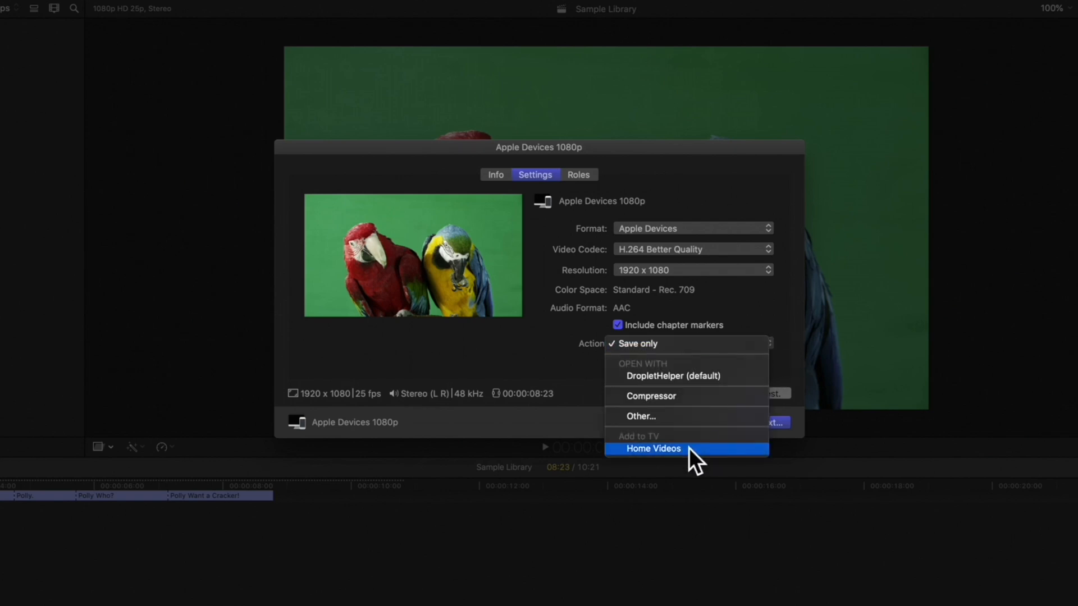
click(653, 448)
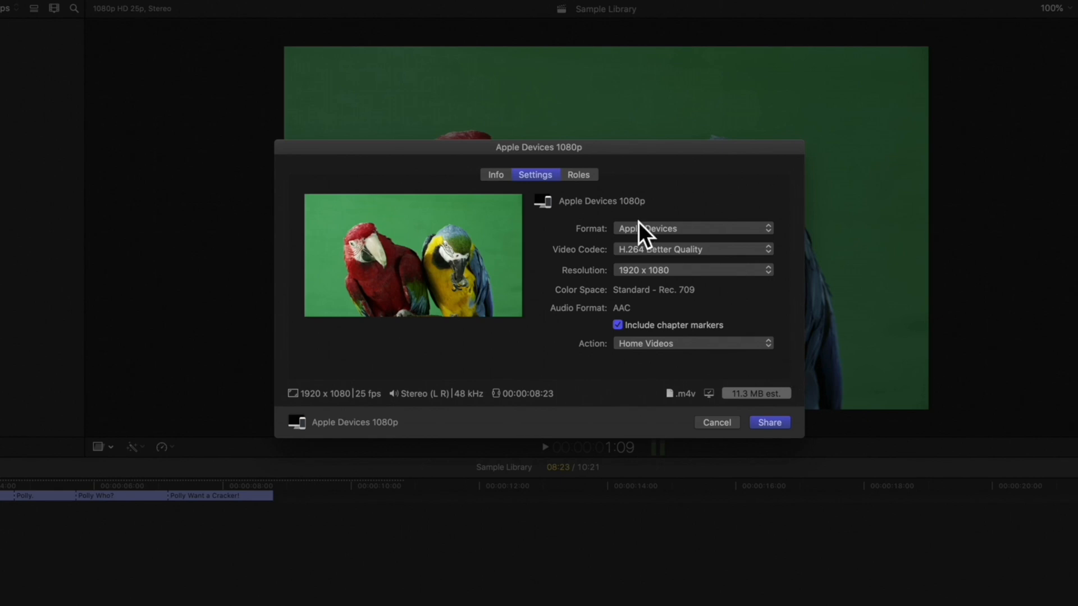
In Roles, set the video track's captions to burn in English (ITT) and confirm
click(579, 175)
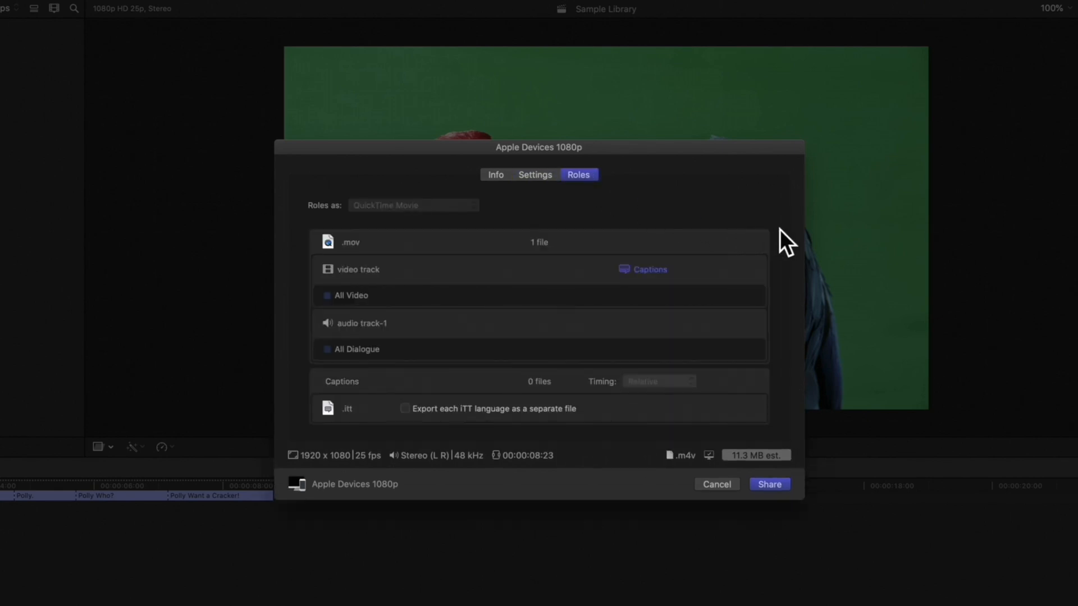
click(648, 269)
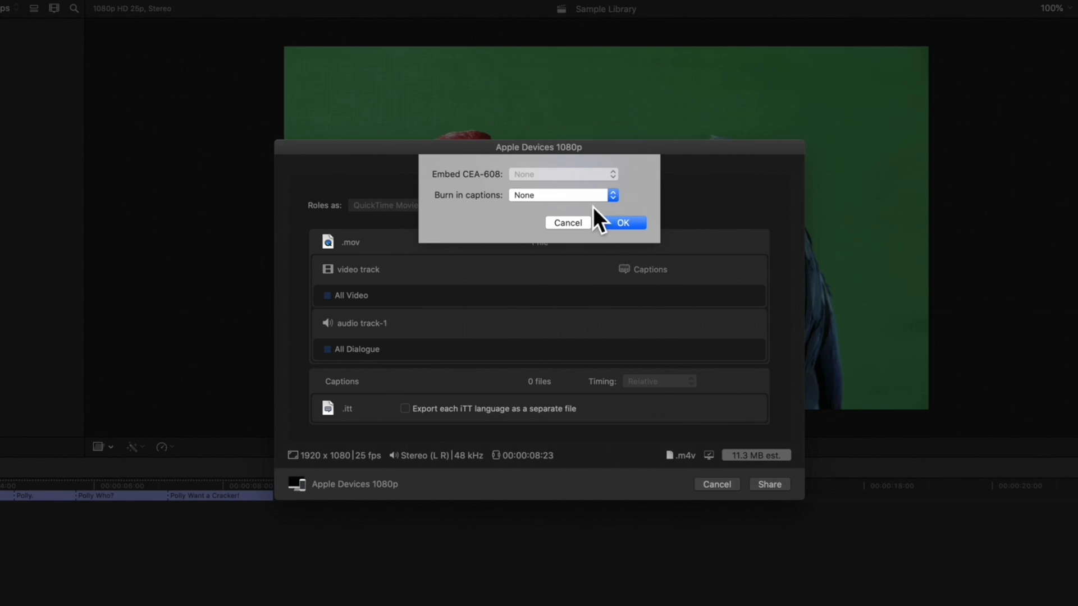
click(561, 194)
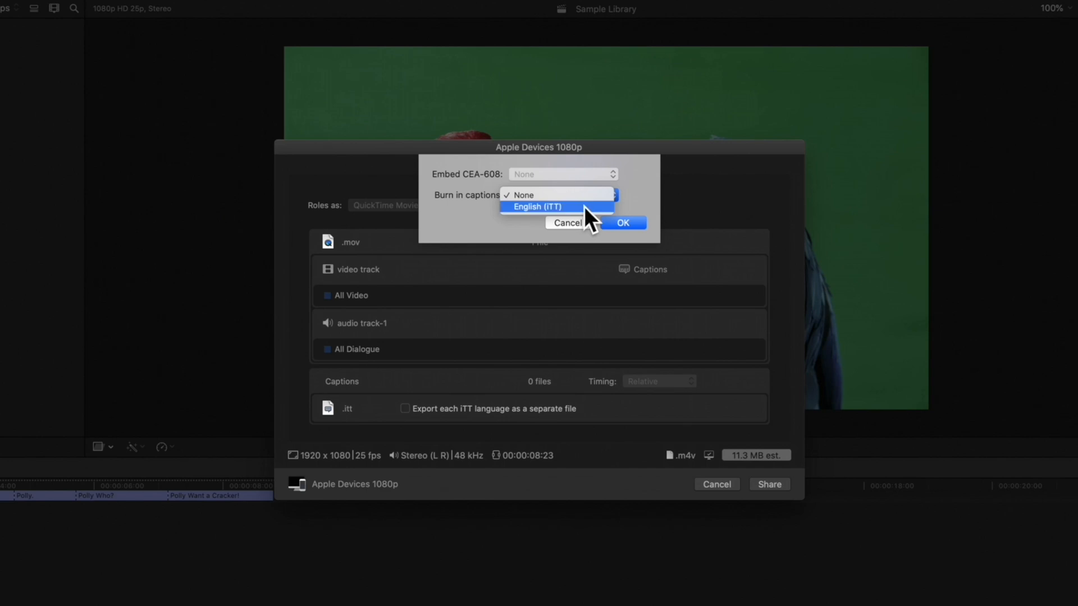
click(537, 207)
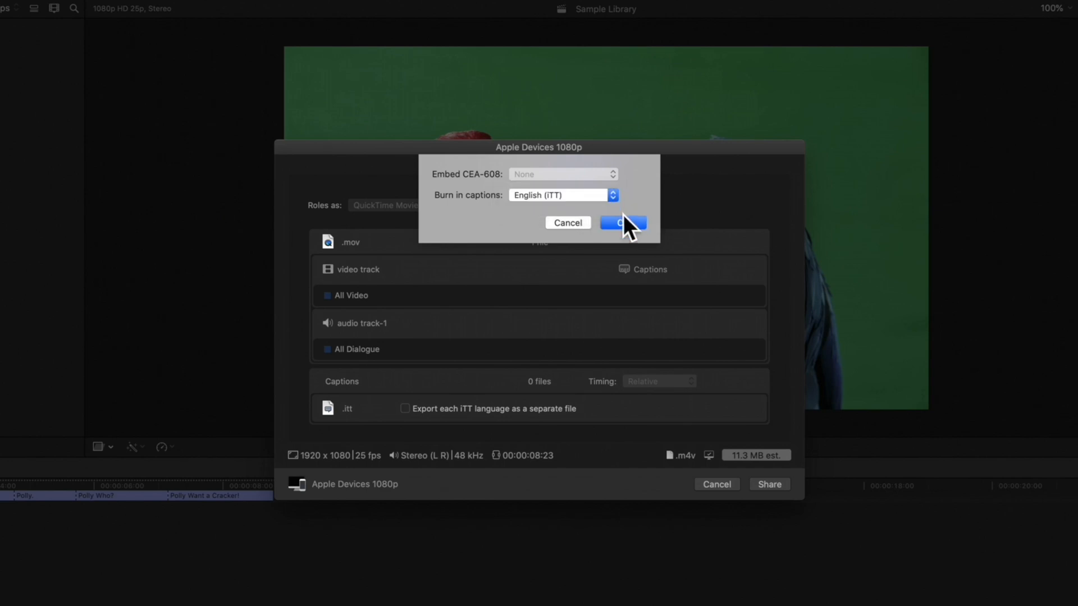
click(621, 222)
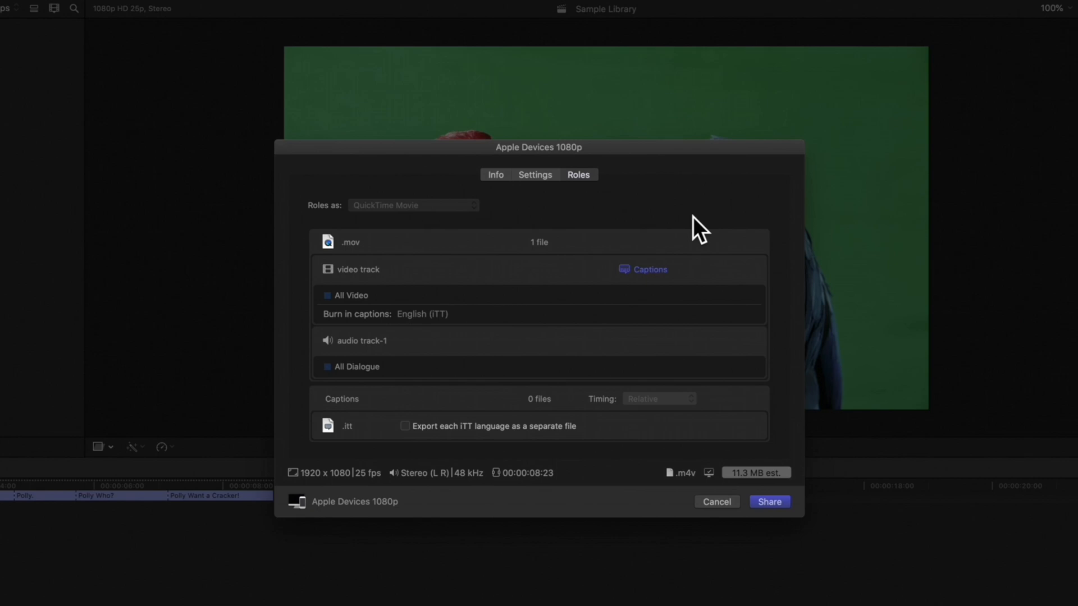
Enable exporting each ITT language as a separate file and share the project
click(406, 426)
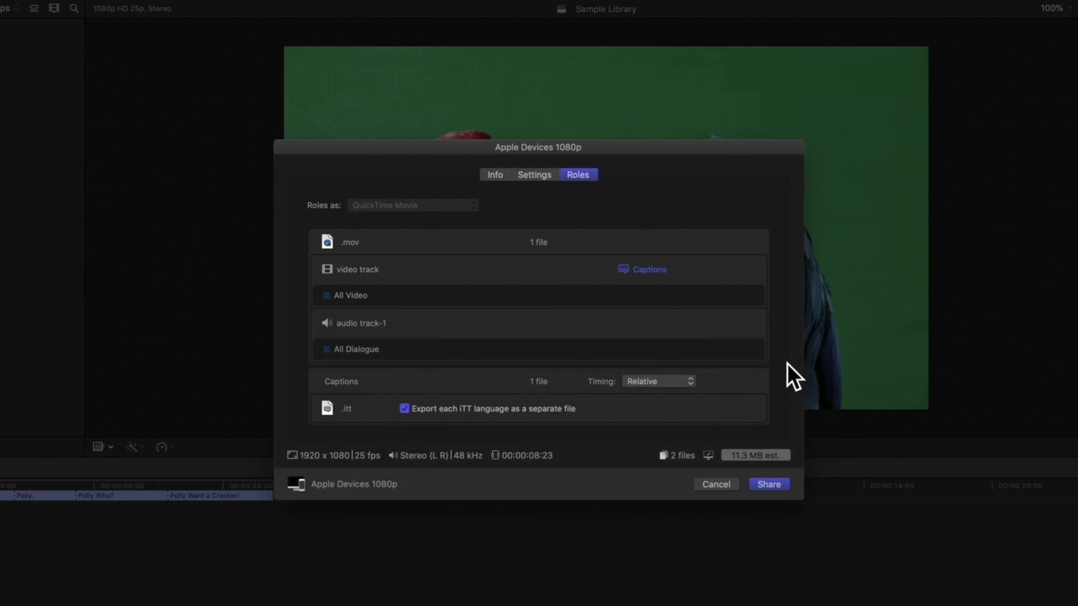
click(709, 454)
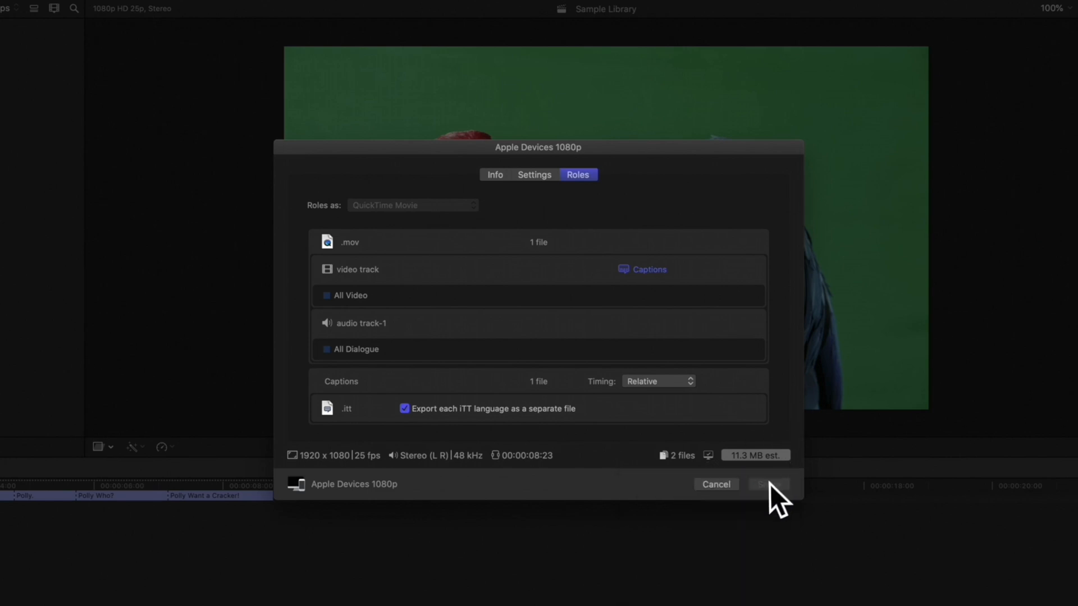
click(768, 484)
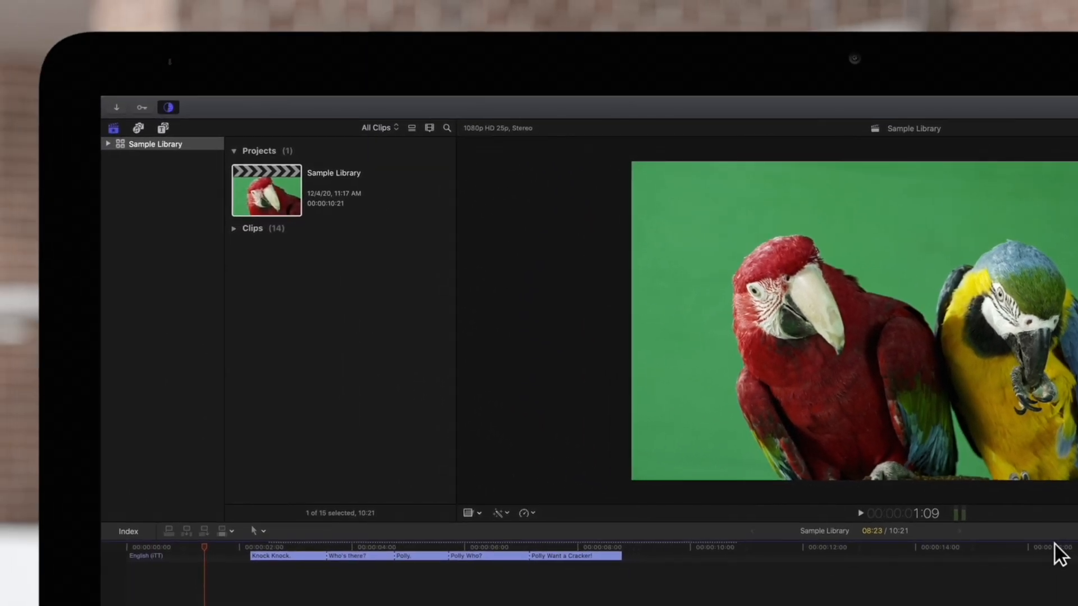
Allow Final Cut Pro to control the TV app when the access alert appears
click(167, 108)
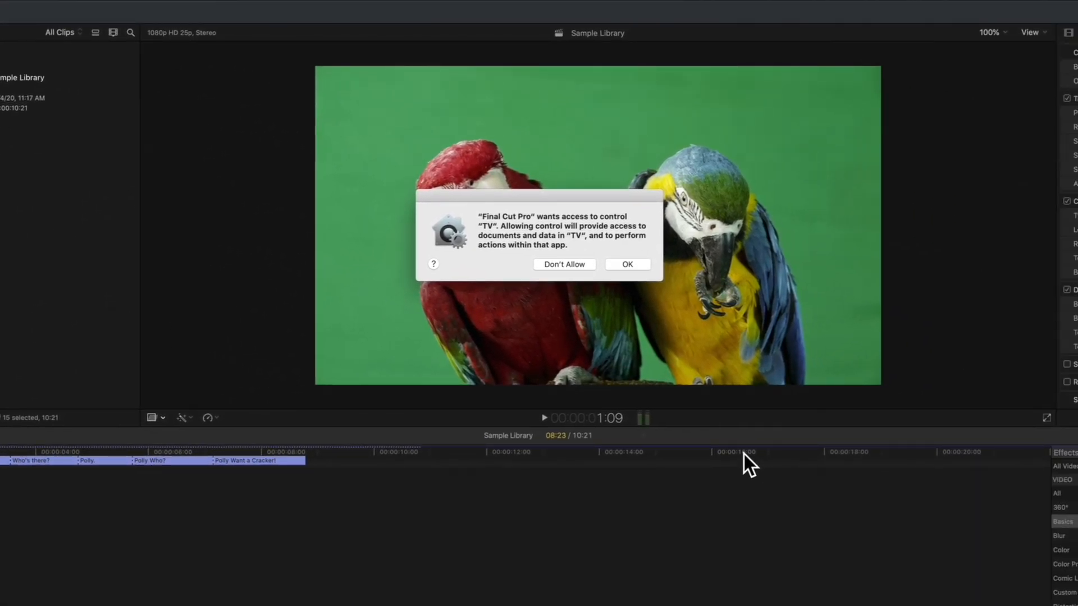
click(626, 265)
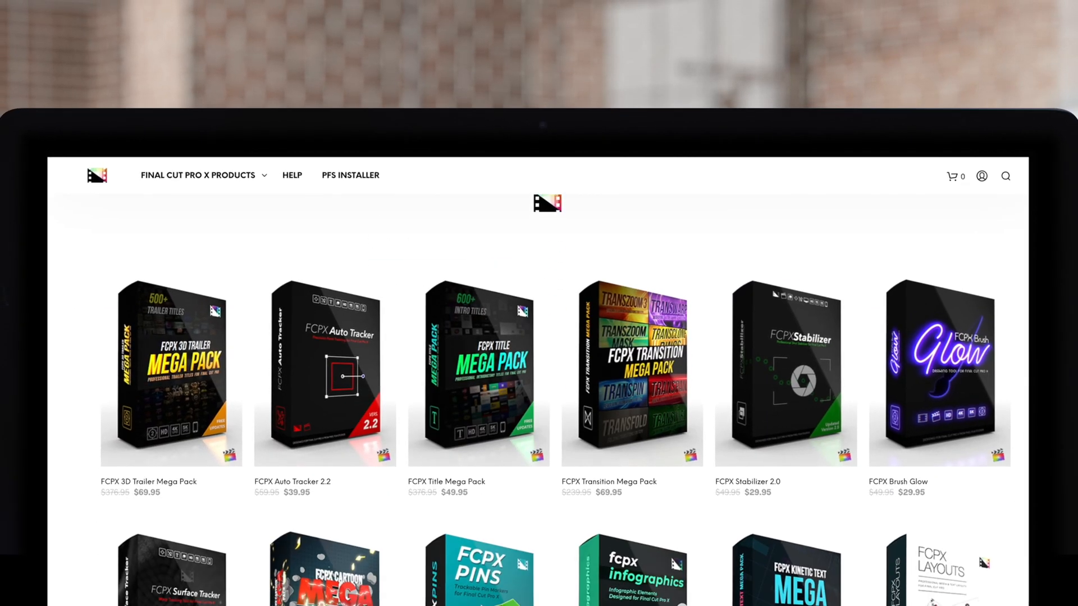
Scroll down the Pixel Film Studios store to more FCPX plugins
scroll(down, 3)
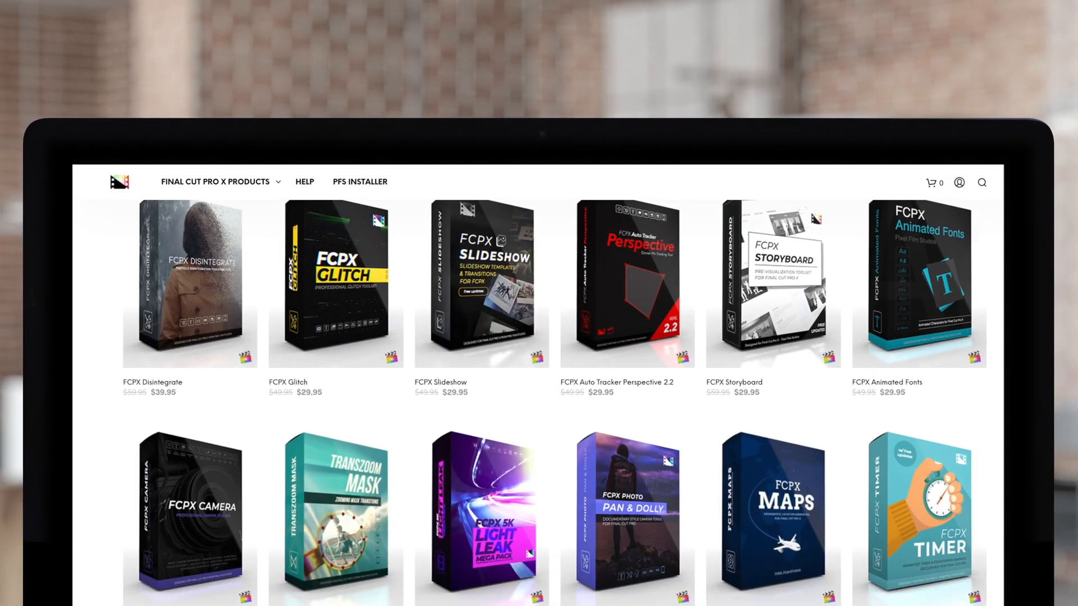
scroll(down, 3)
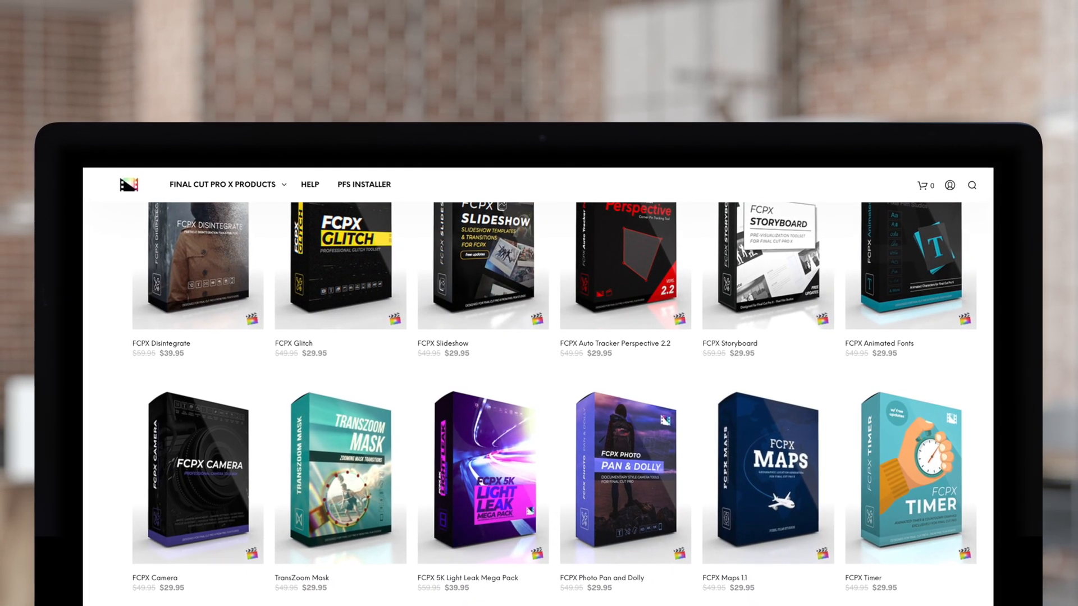